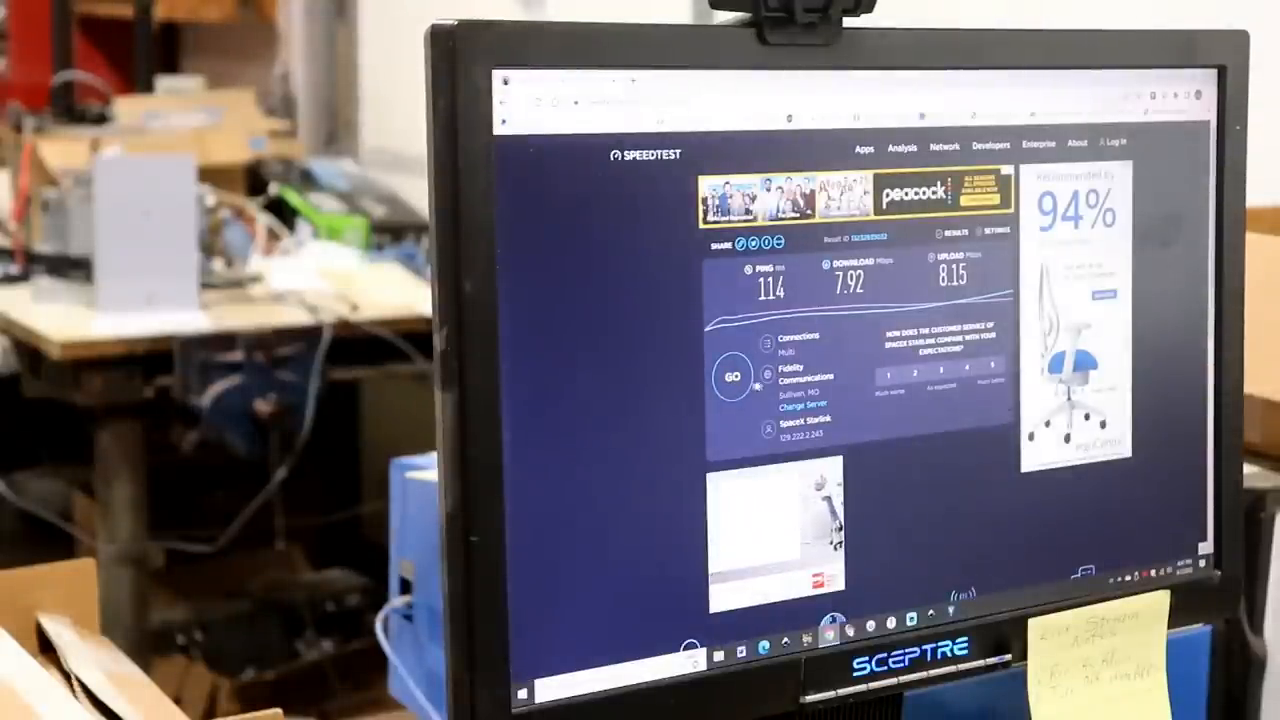
# Start a new test after the Starlink result of 114 ms ping, 7.92 down, 8.15 up
pyautogui.click(732, 376)
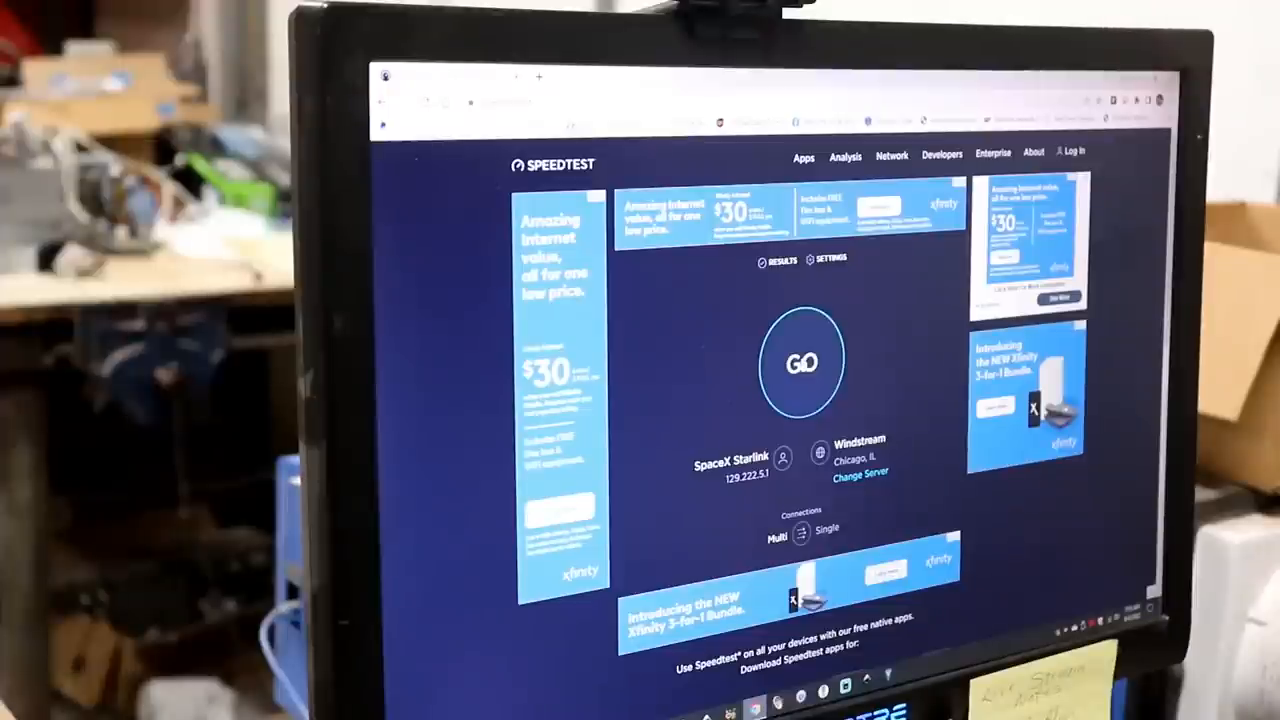
# Run a Starlink test to Windstream Chicago: 69 ms ping, 50.90 Mbps down, 6.78 Mbps up
pyautogui.click(800, 362)
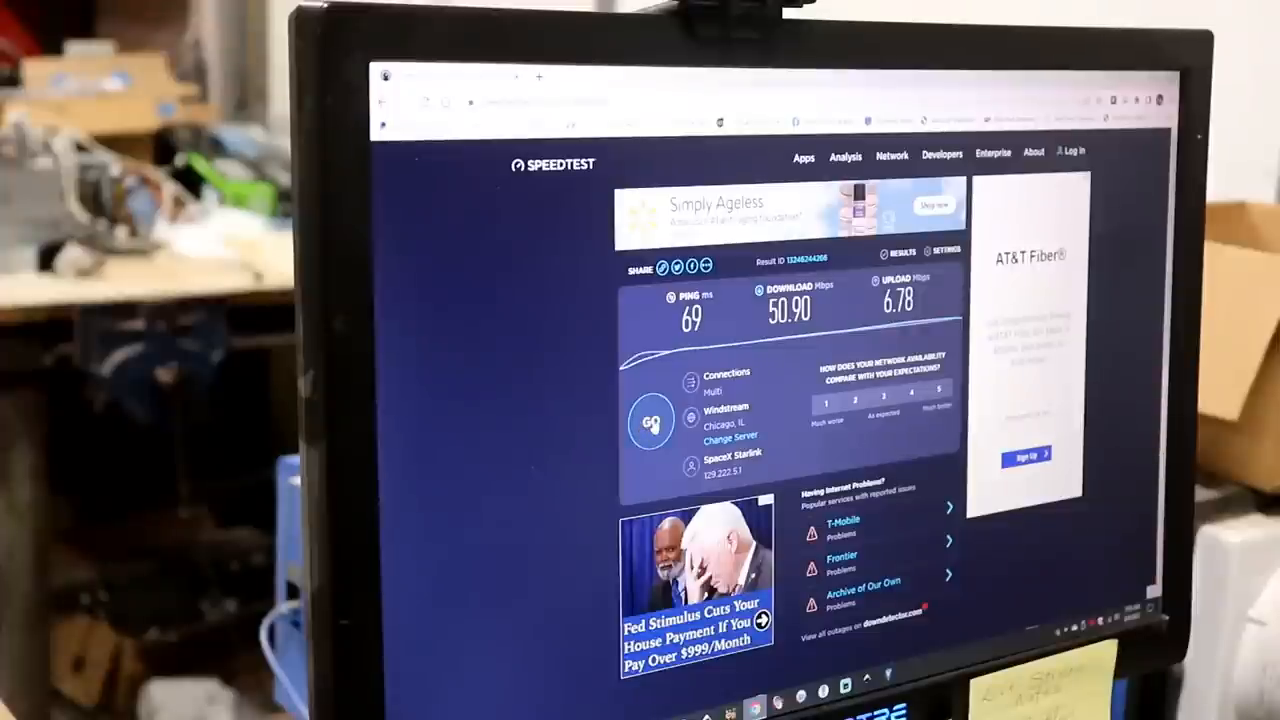
pyautogui.click(652, 420)
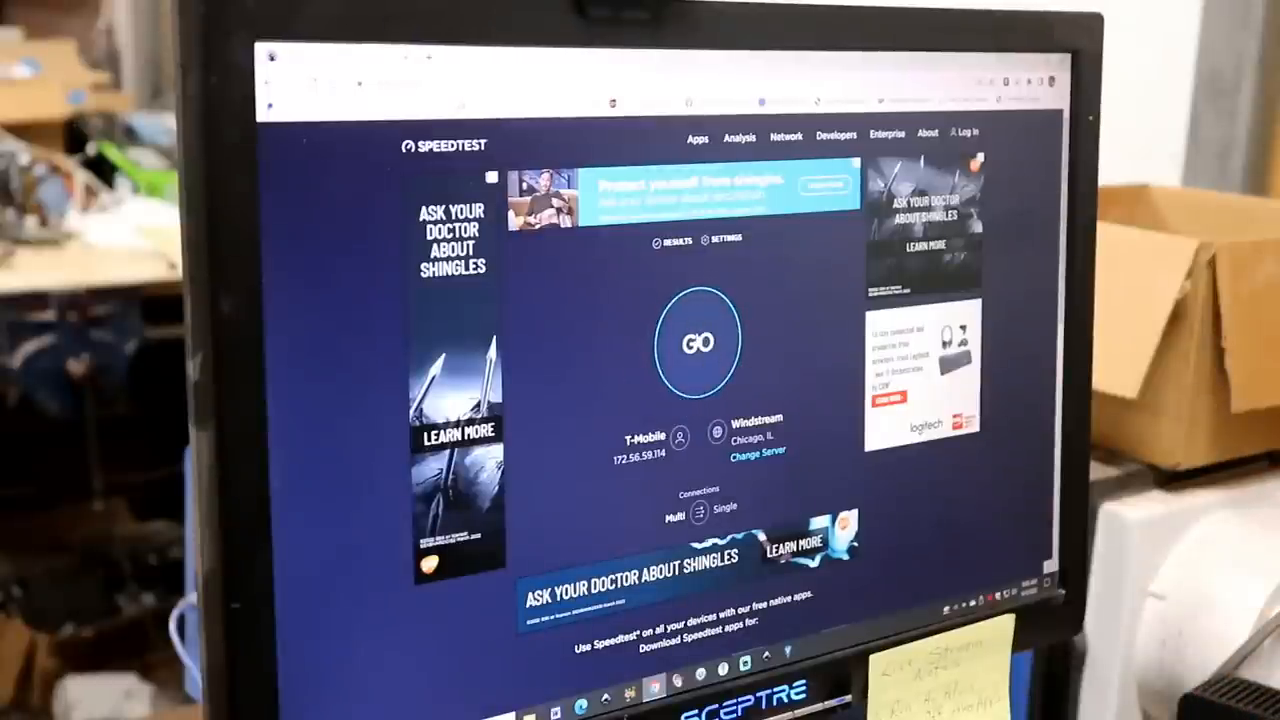
# Run a T-Mobile test to Windstream Chicago: 41 ms ping, 12.22 Mbps down, 1.59 Mbps up
pyautogui.click(696, 342)
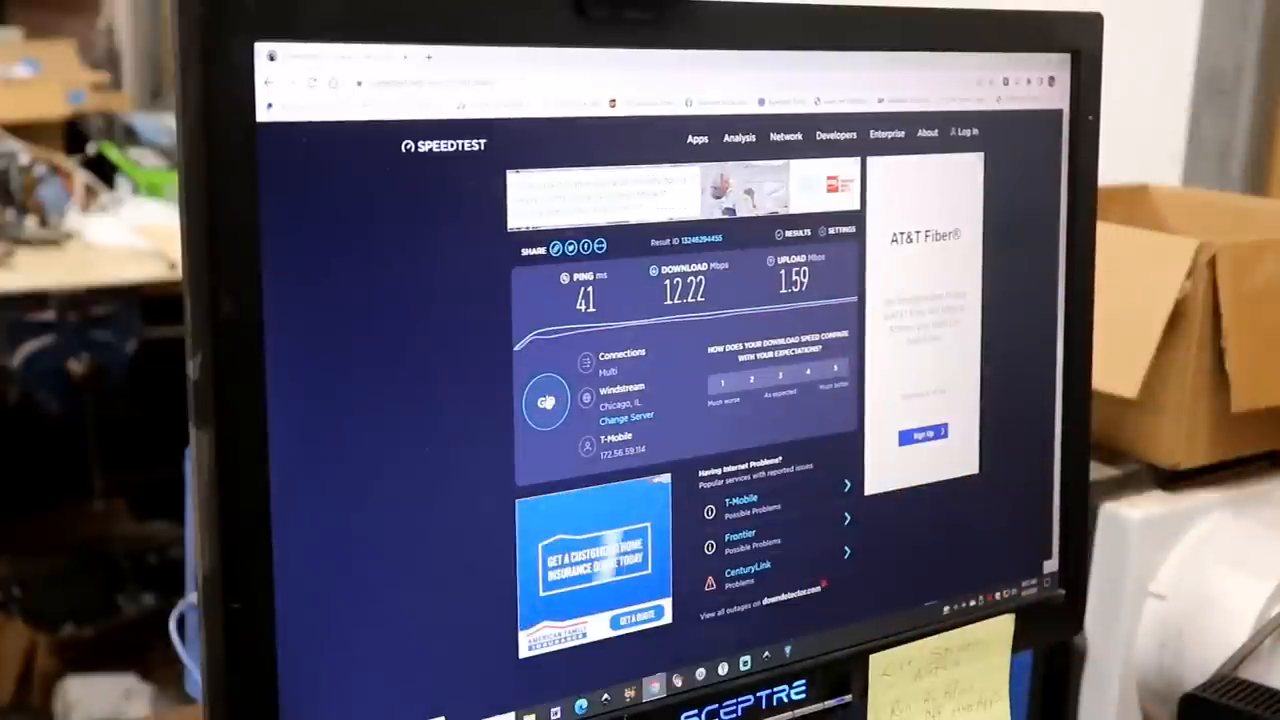
# Rerun the T-Mobile test (39 ms, 13.09 down, 1.42 up) and begin another run
pyautogui.click(548, 400)
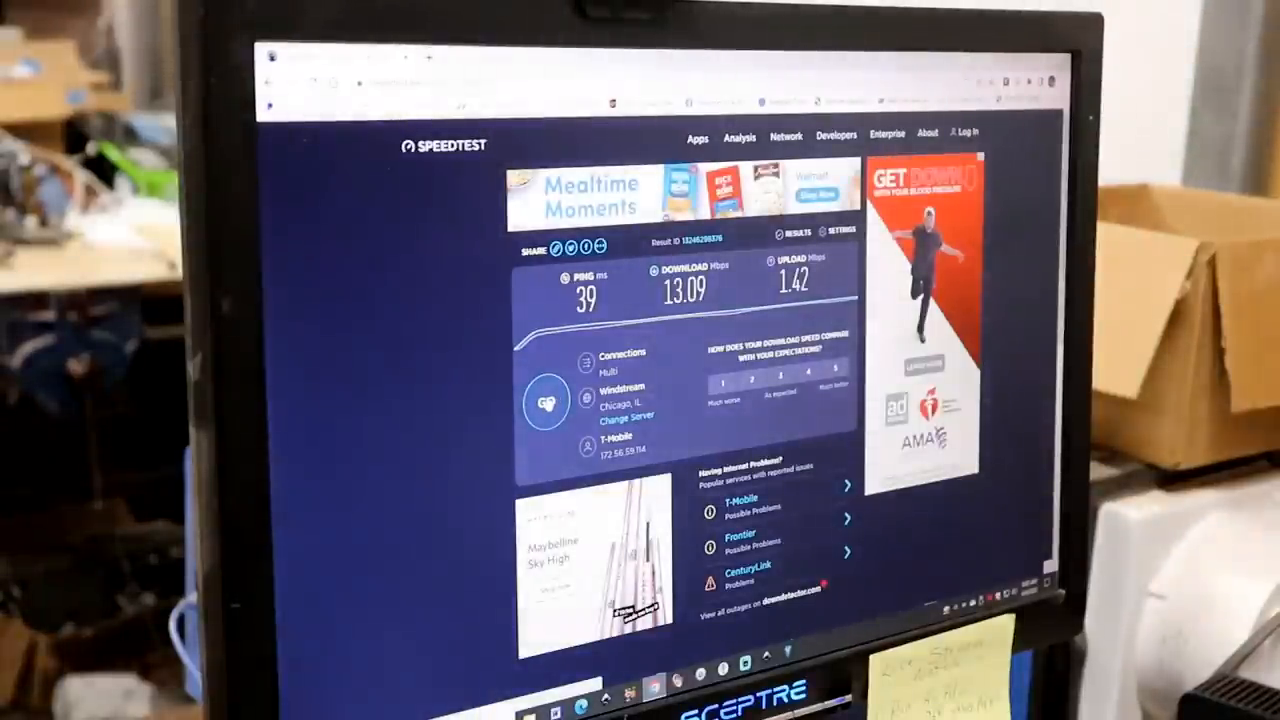
pyautogui.click(544, 400)
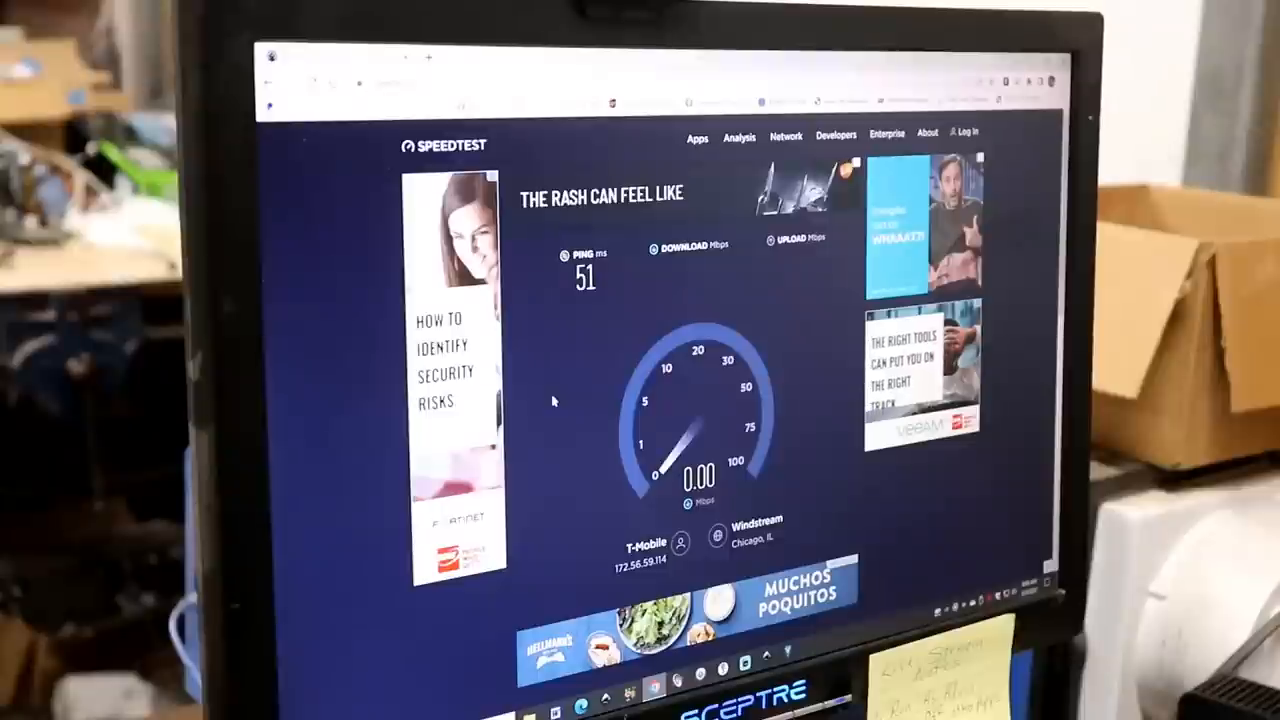